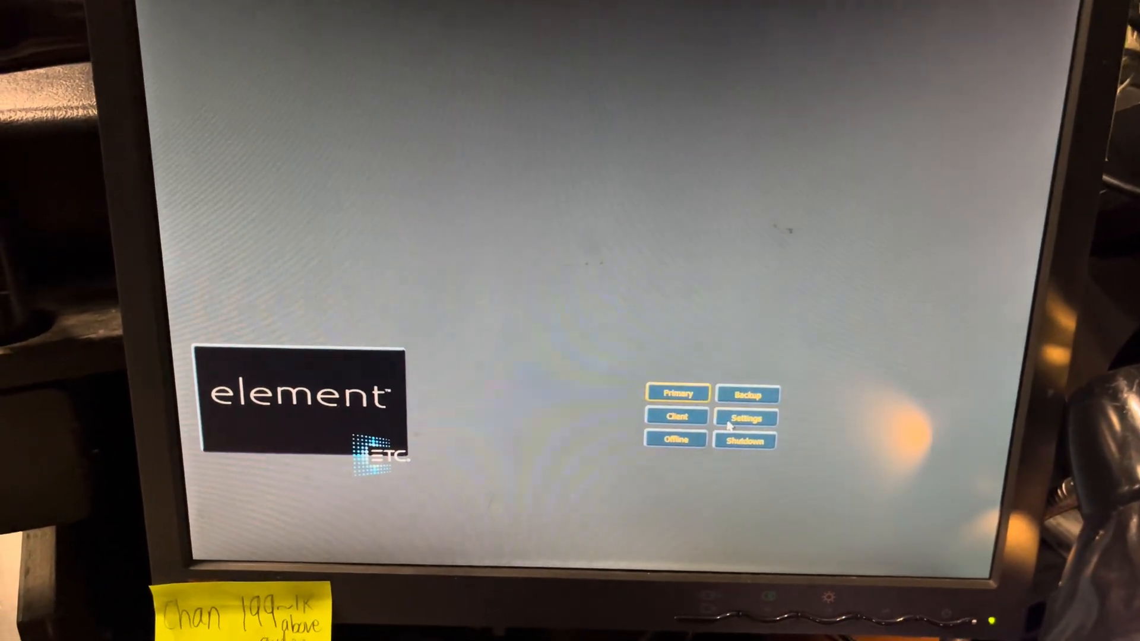
# - Review the shell Network page down to Interface Protocols with WiFi Remote enabled
pyautogui.click(746, 416)
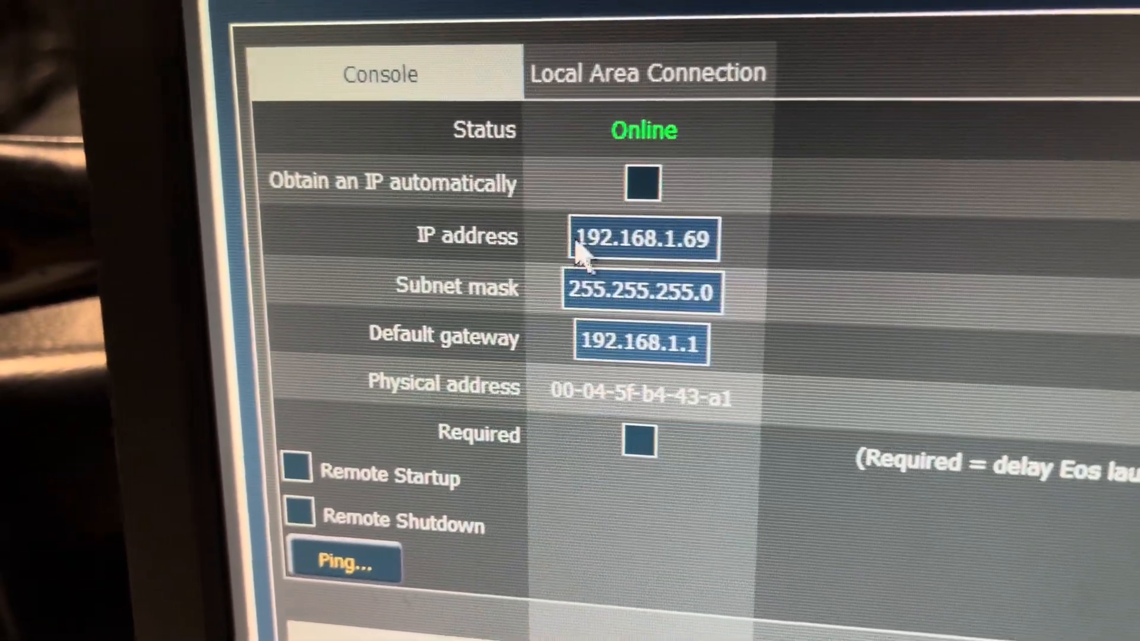
pyautogui.scroll(-3)
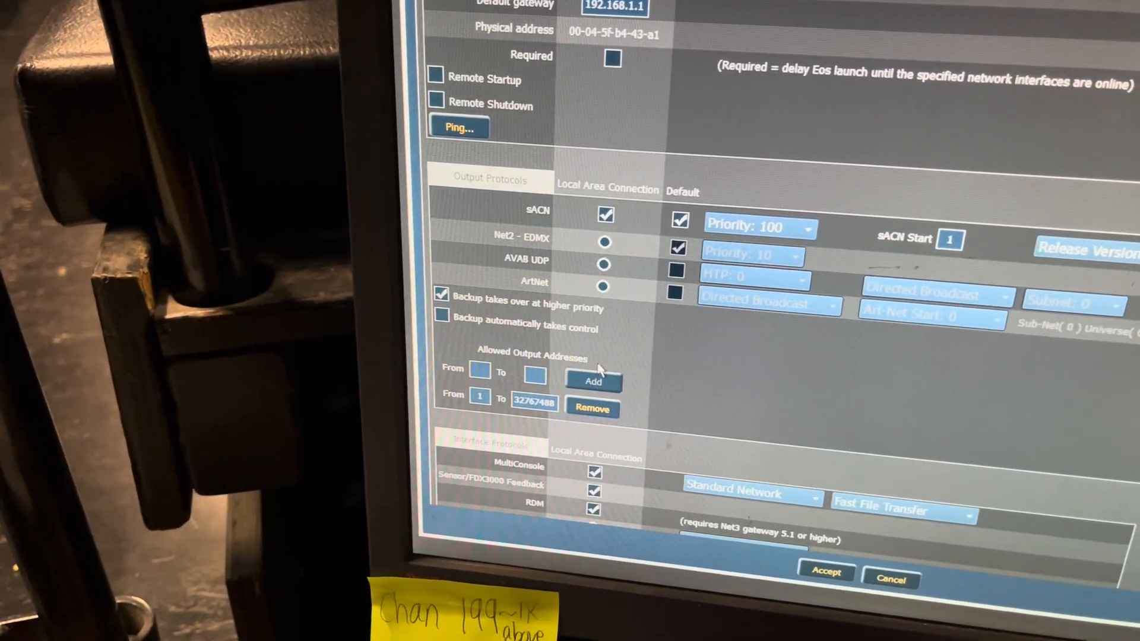
pyautogui.scroll(-3)
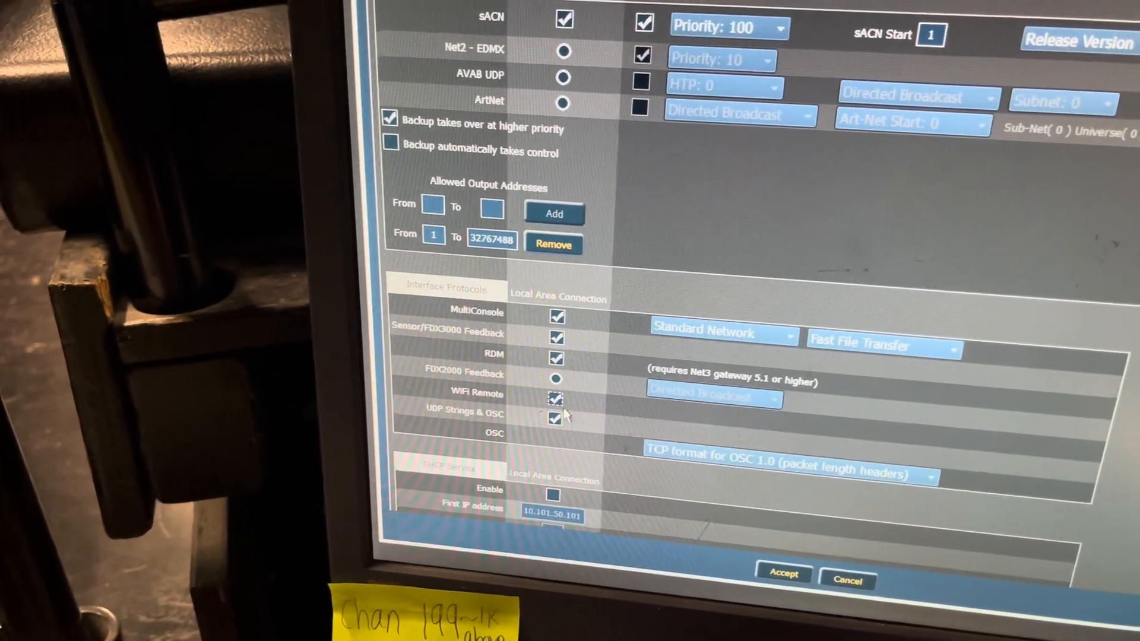
pyautogui.scroll(-3)
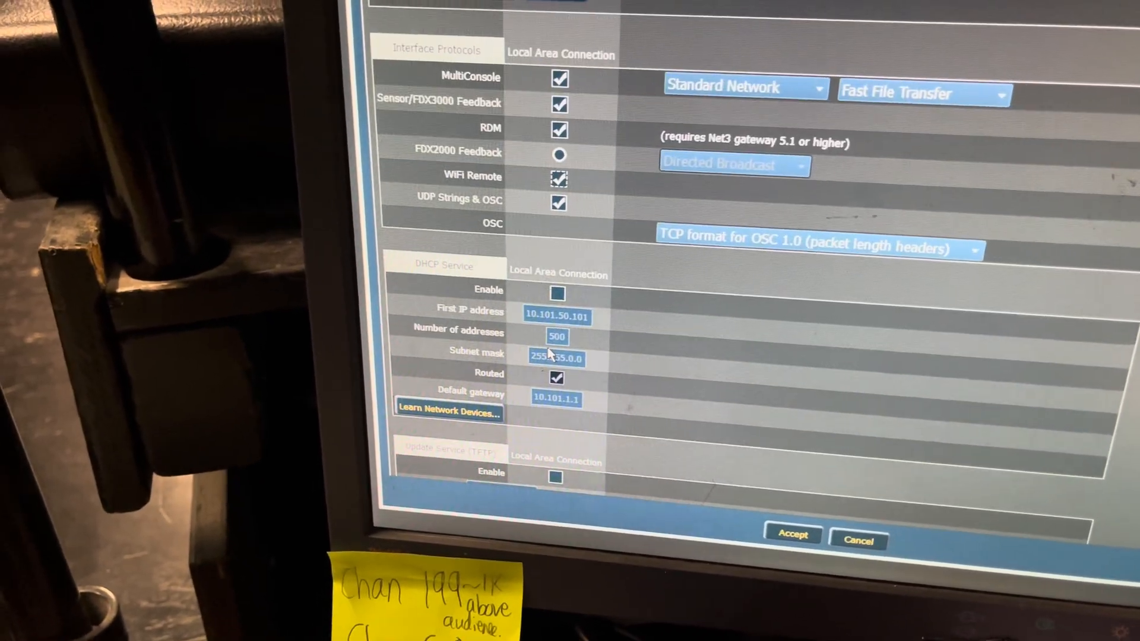
pyautogui.scroll(-3)
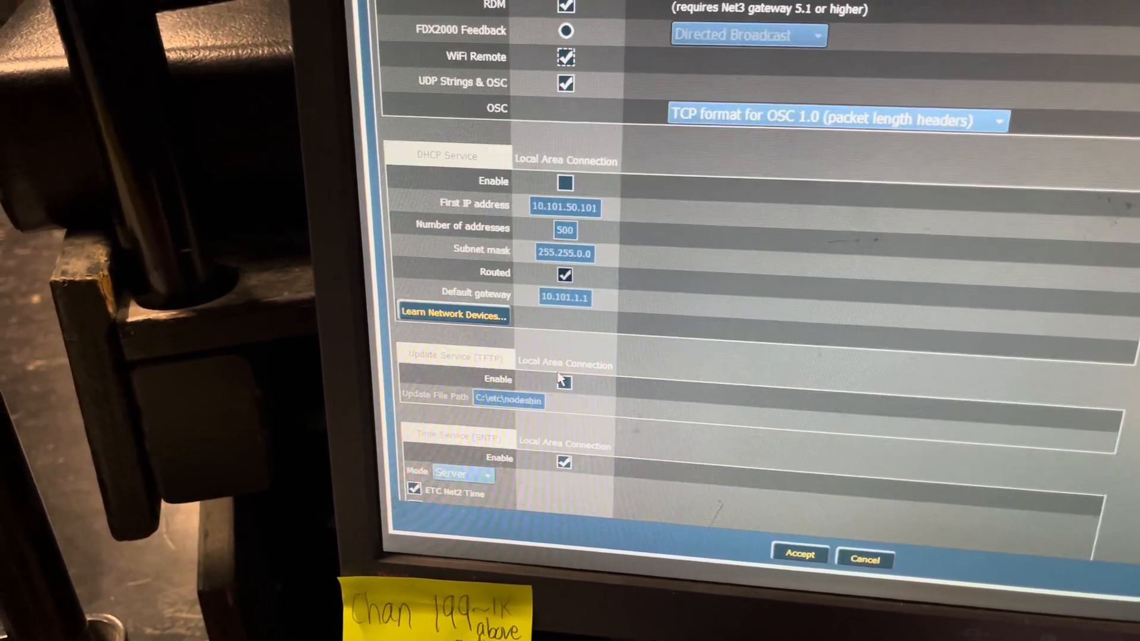
pyautogui.scroll(-3)
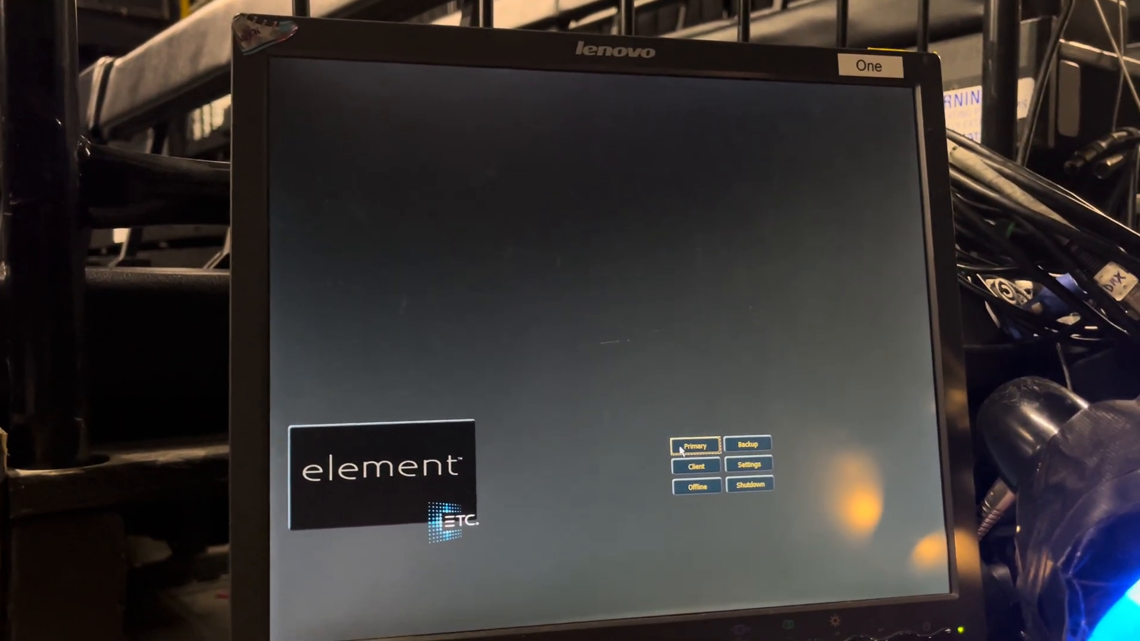
# - Launch Eos as Primary and show Setup > Device Settings with the device name
pyautogui.click(694, 444)
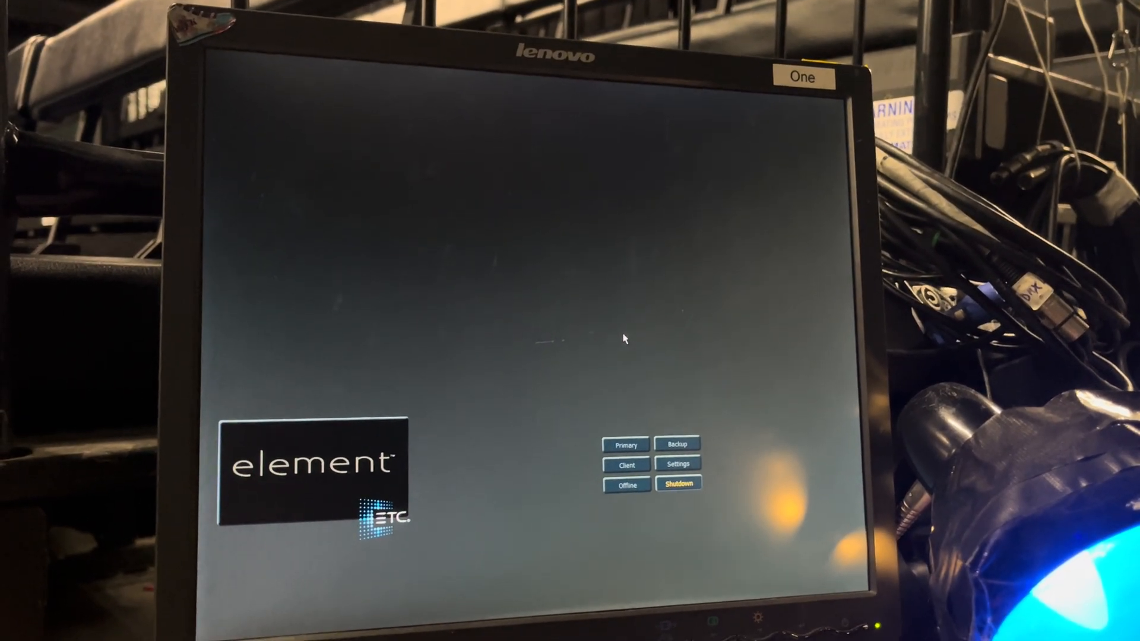
pyautogui.click(626, 444)
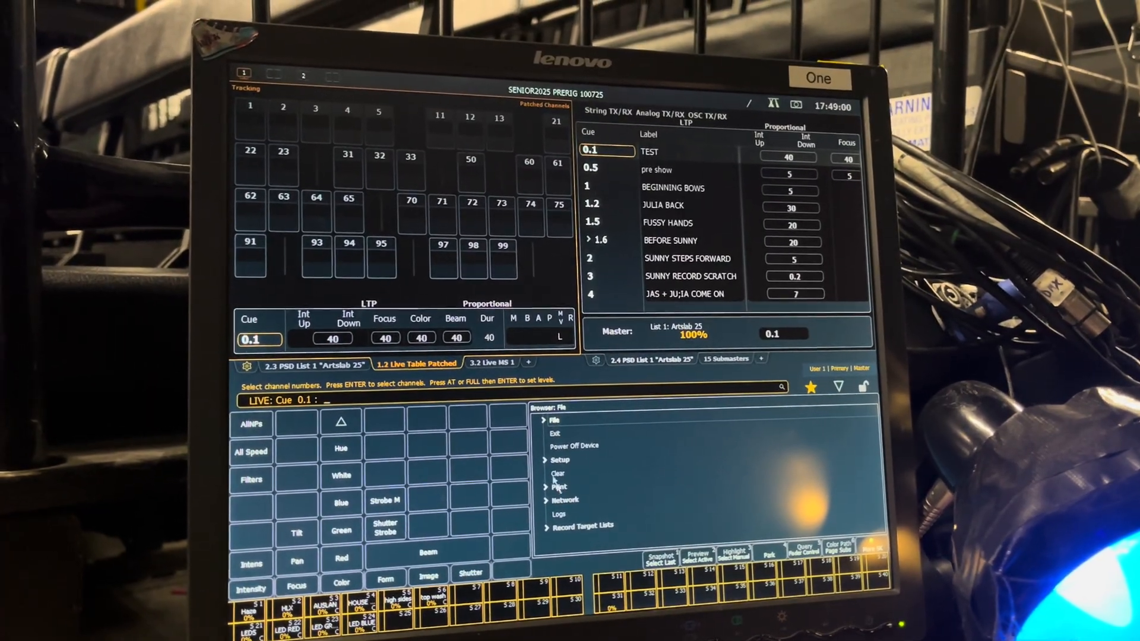
pyautogui.click(560, 461)
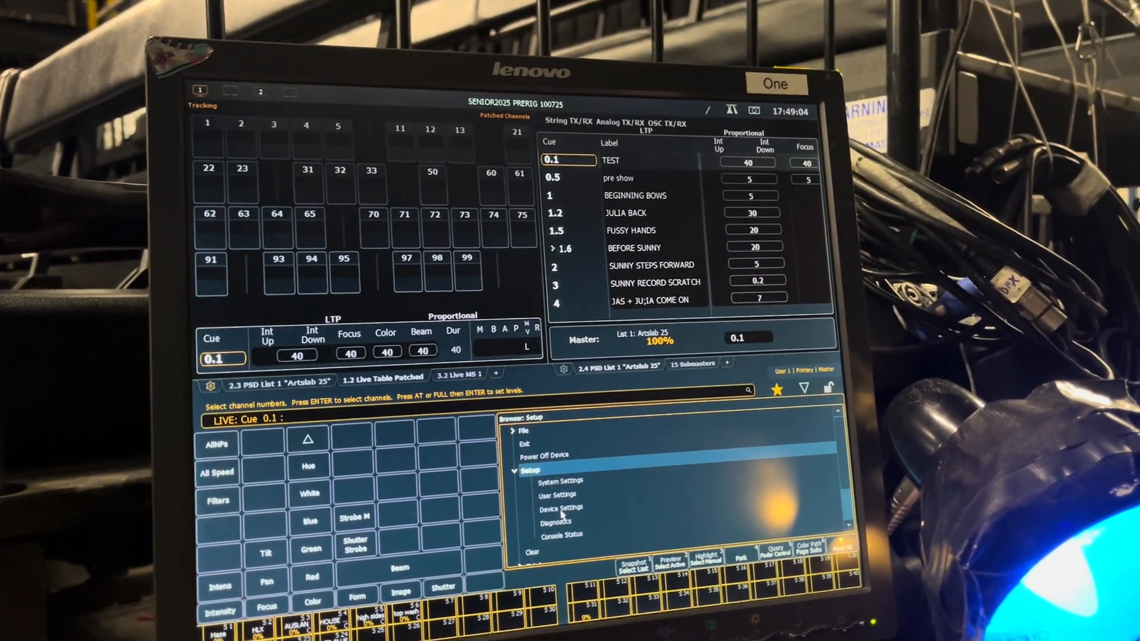
pyautogui.click(559, 508)
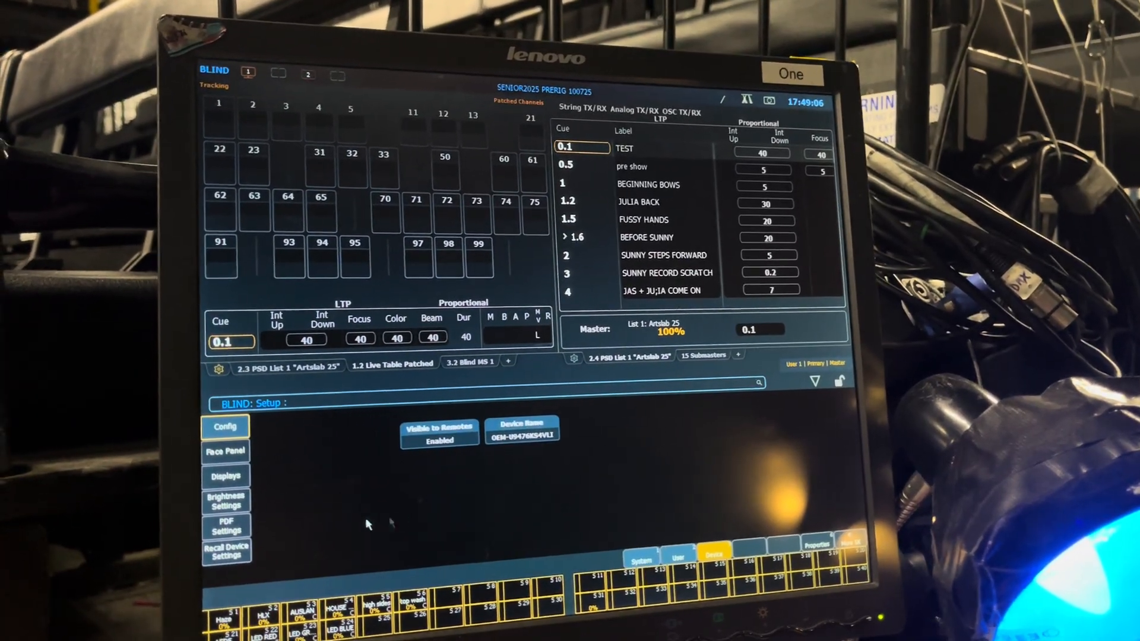